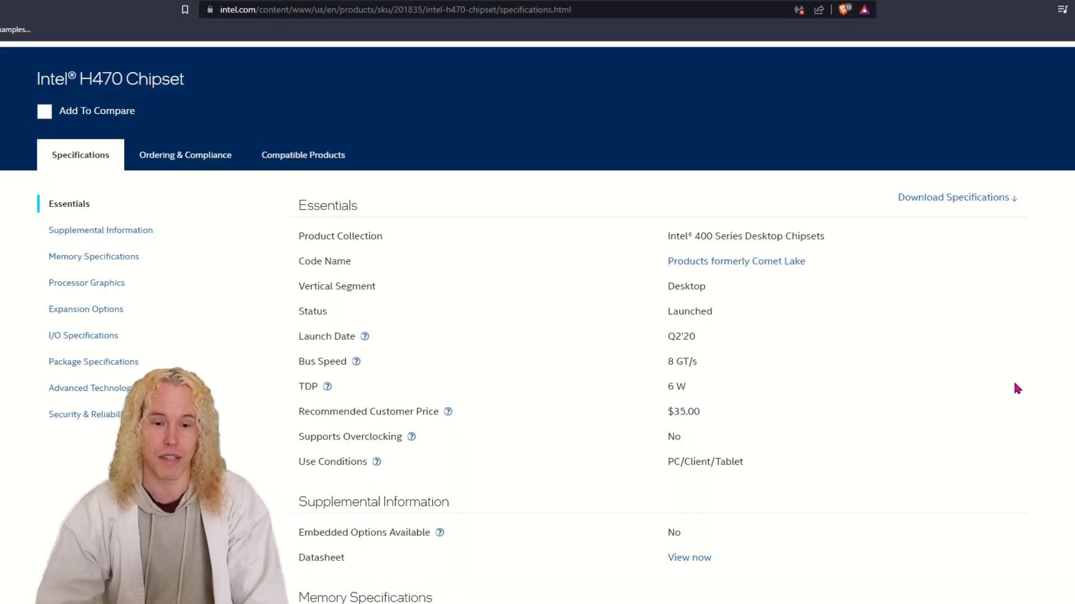
Scroll the H470 chipset specifications to confirm PCI Express Revision 3.0.
{"action": "scroll", "scroll_direction": "down", "scroll_amount": 3}
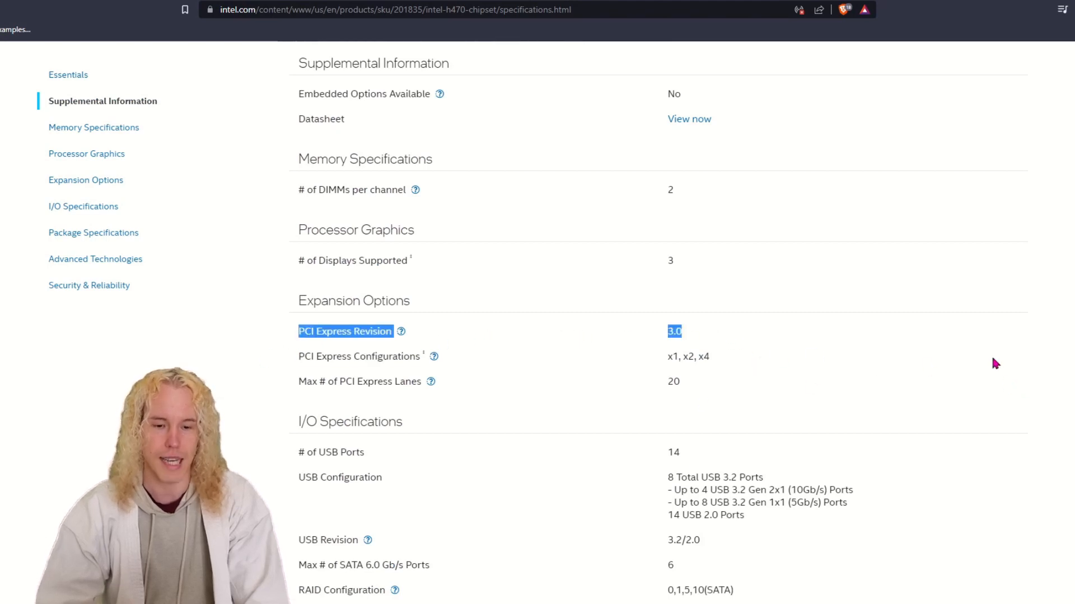
{"action": "mouse_move", "coordinate": [699, 341]}
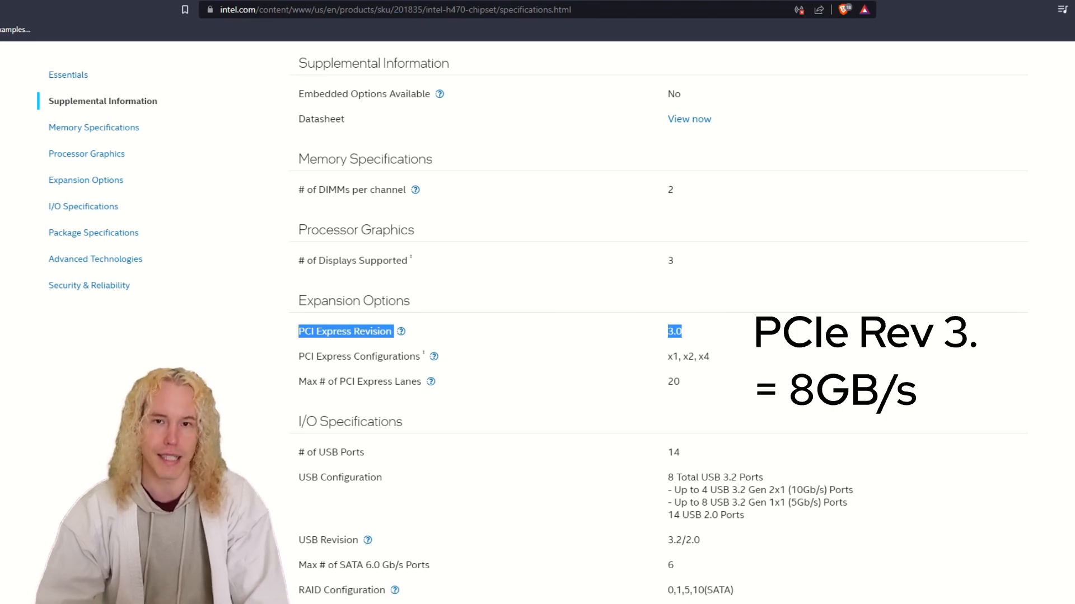
{"action": "scroll", "scroll_direction": "up", "scroll_amount": 3}
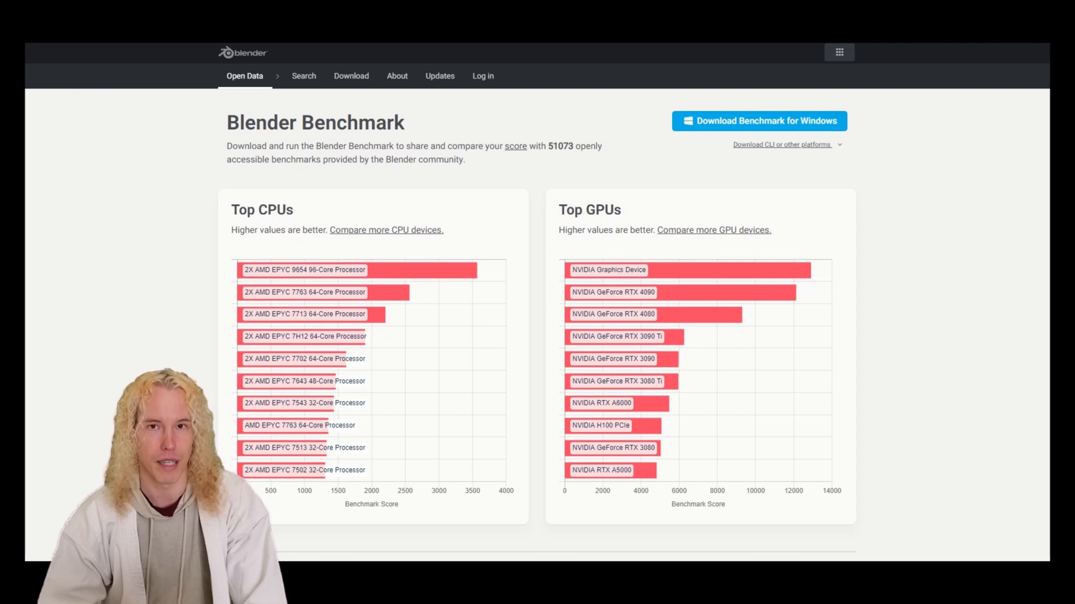
Open Blender Open Data search results to find the RTX 2060's 1692.93 median score.
{"action": "left_click", "coordinate": [304, 75]}
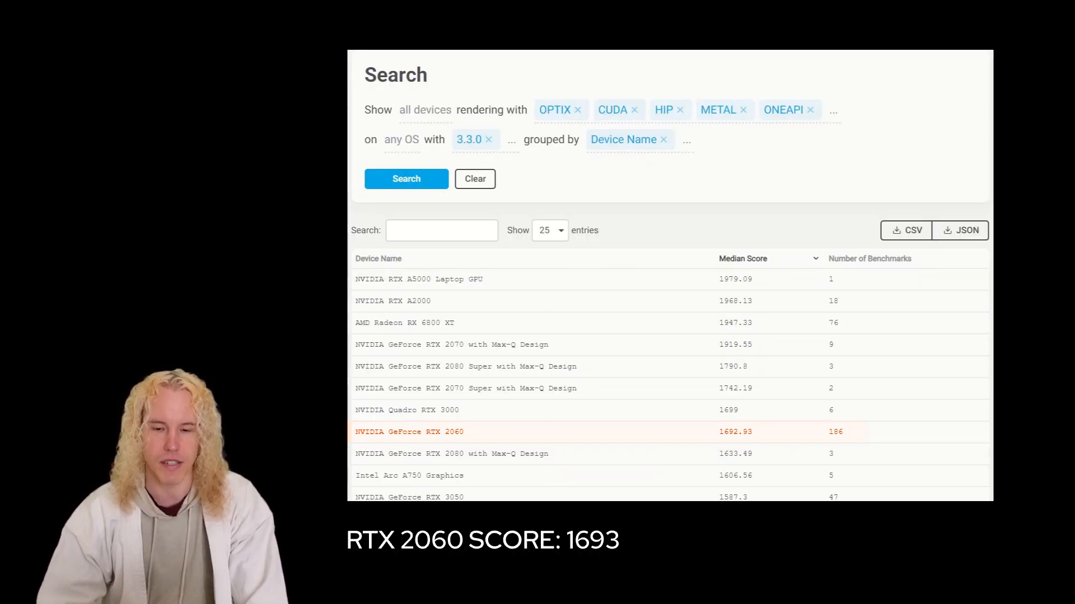
{"action": "scroll", "scroll_direction": "down", "scroll_amount": 3}
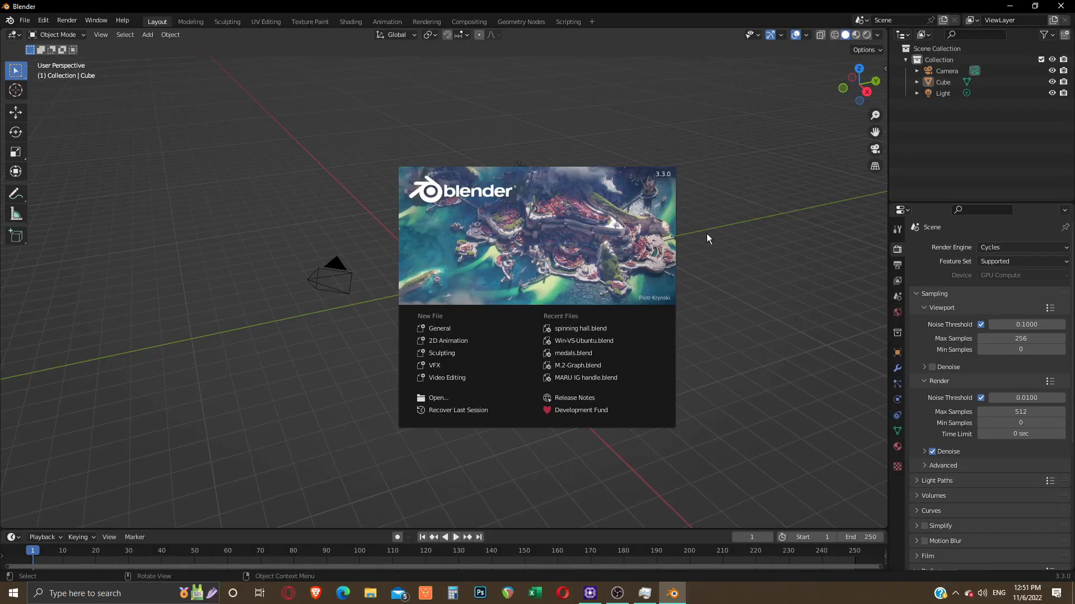
Launch Blender from the Ubuntu dock and load spinning hall.blend.
{"action": "left_click", "coordinate": [580, 328]}
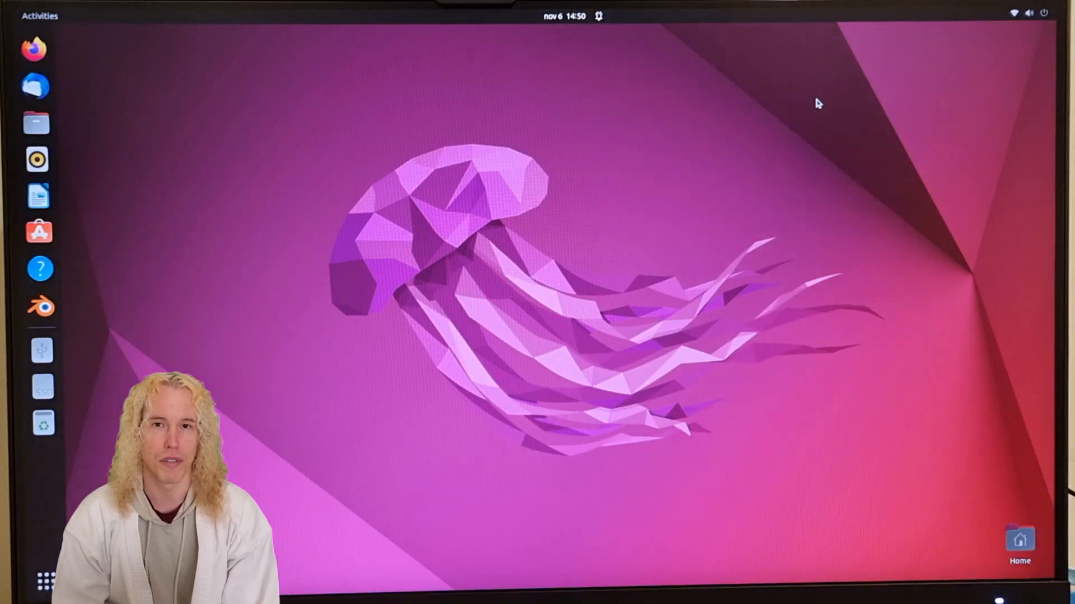
{"action": "left_click", "coordinate": [36, 306]}
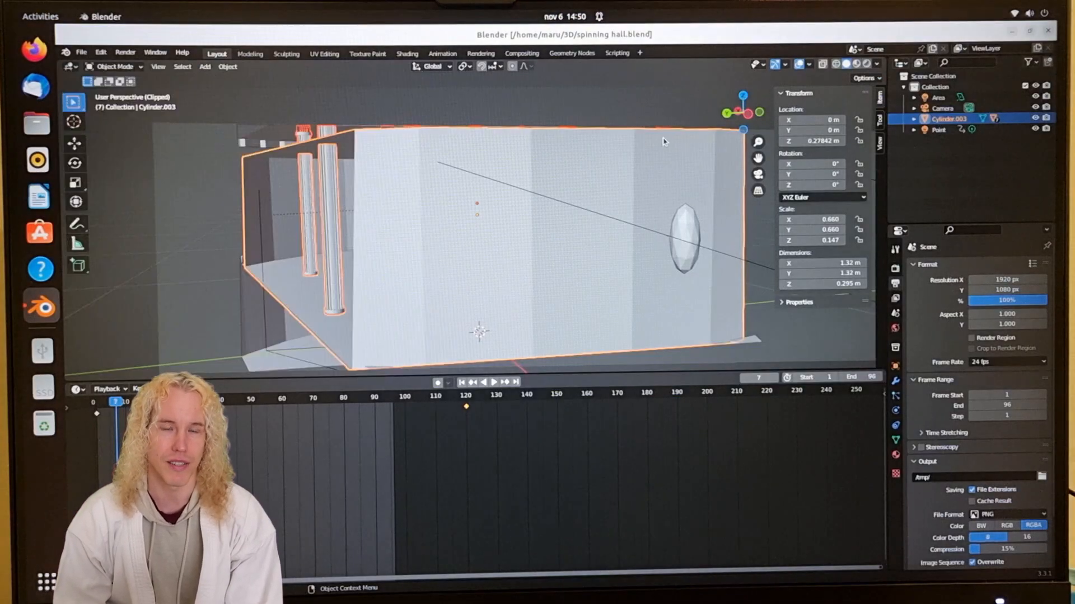